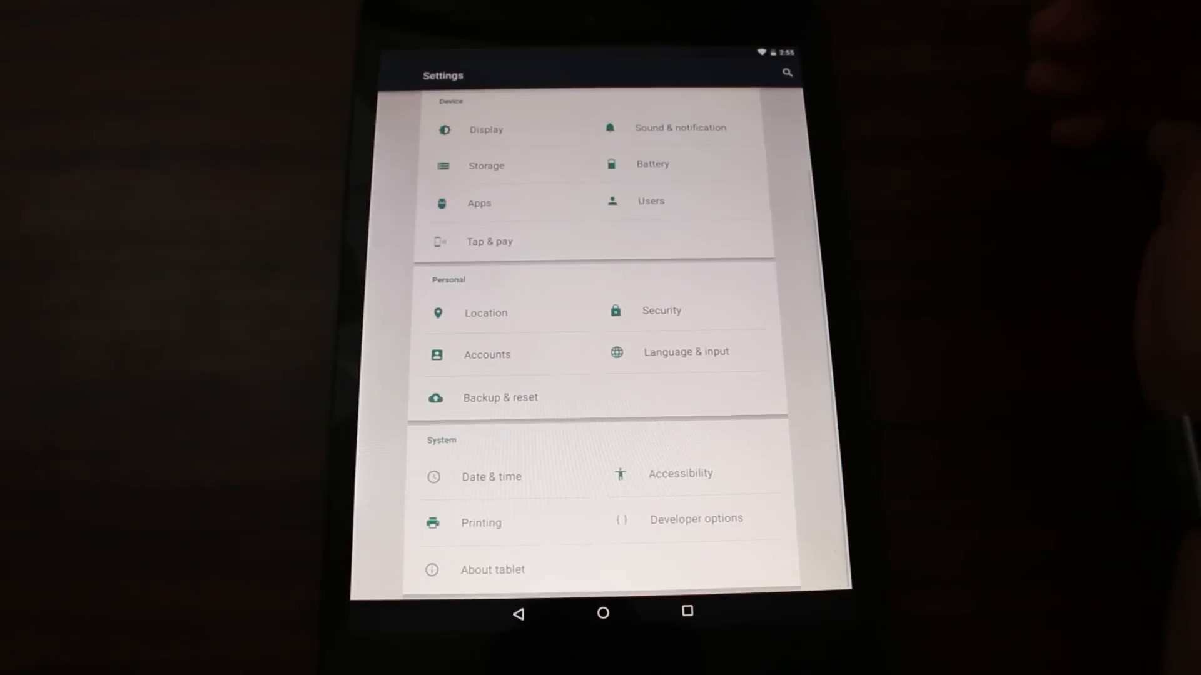
# - Check the tablet's model and version details, then return to the main Settings list
pyautogui.click(493, 571)
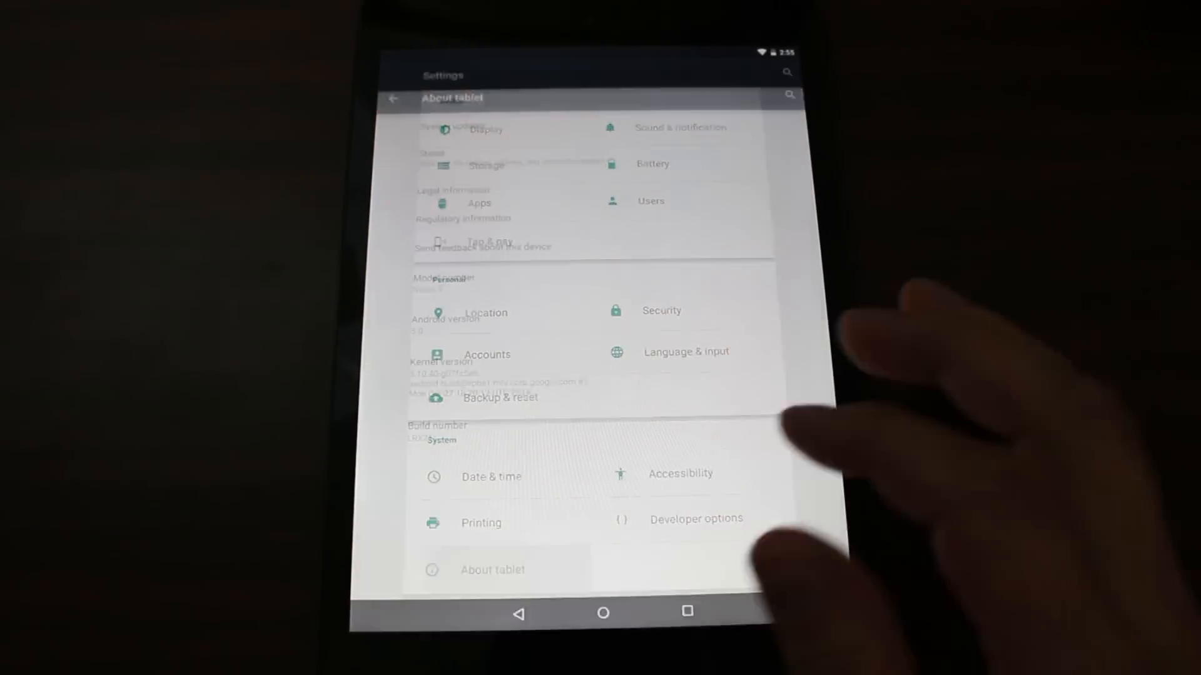
pyautogui.click(493, 570)
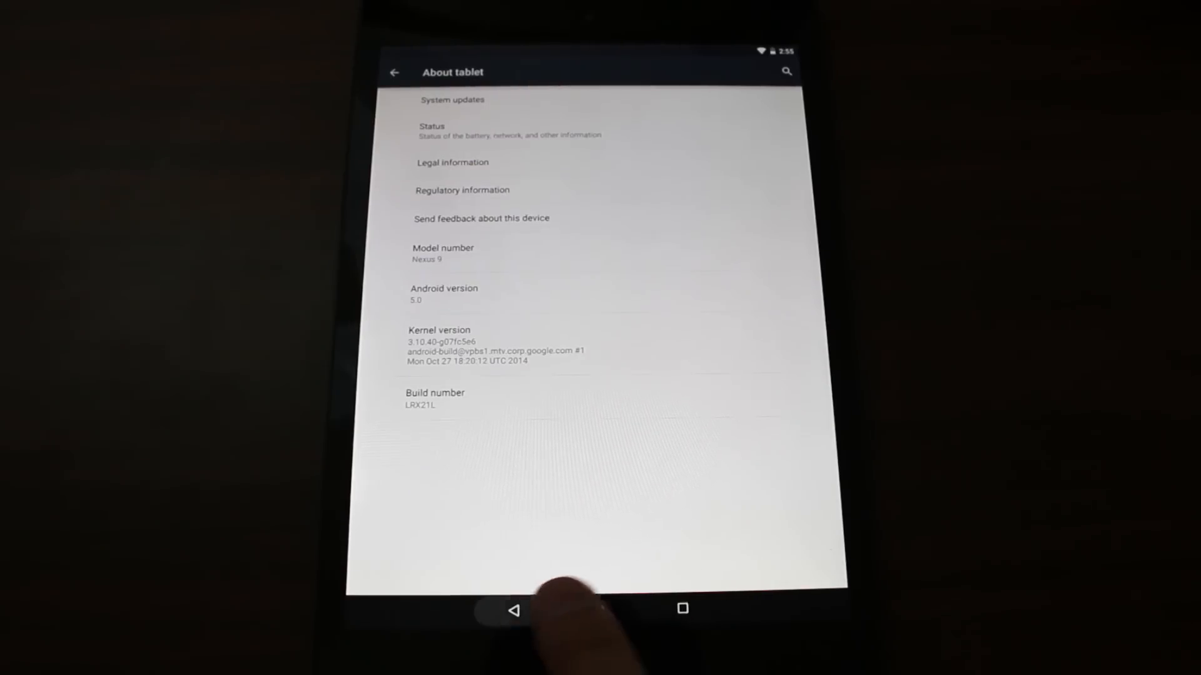
pyautogui.click(514, 609)
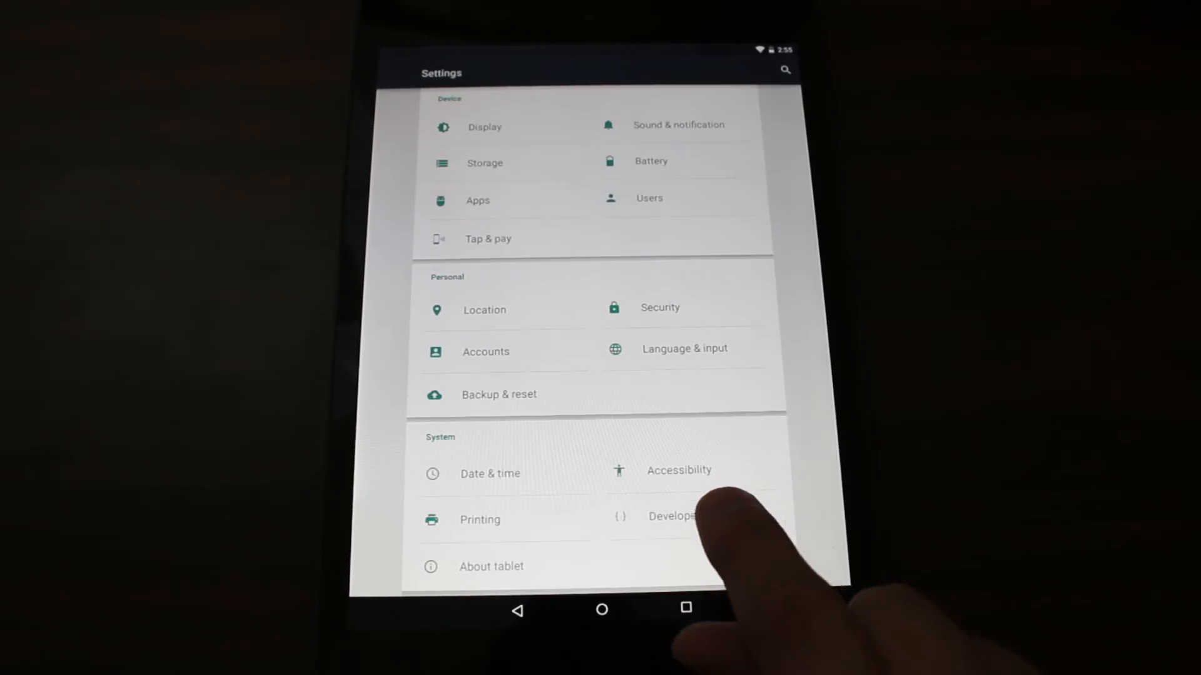
# - Enable USB debugging in Developer options and confirm the Allow USB debugging dialog
pyautogui.click(673, 517)
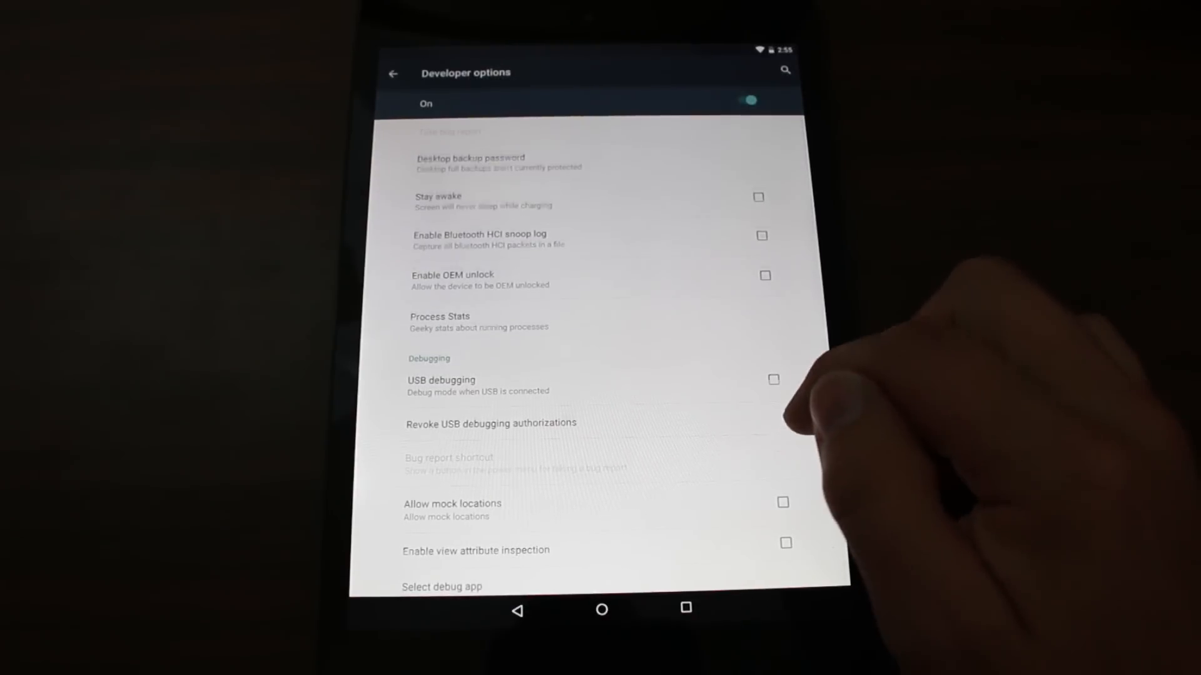
pyautogui.scroll(-3)
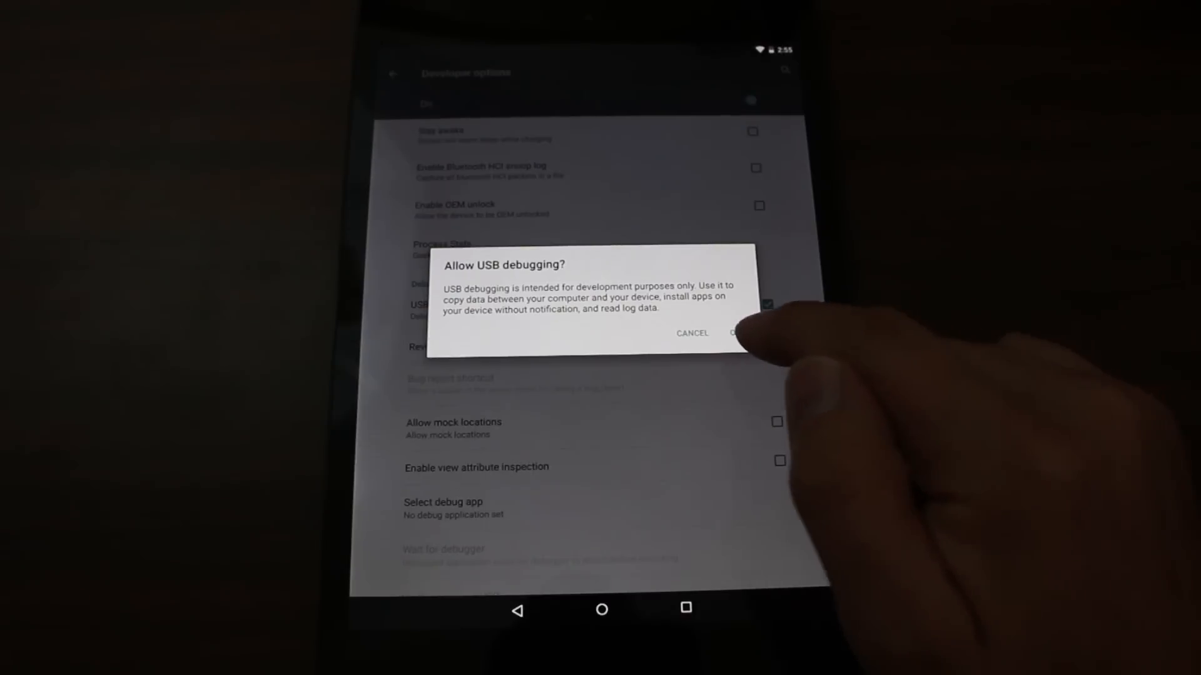
pyautogui.click(743, 333)
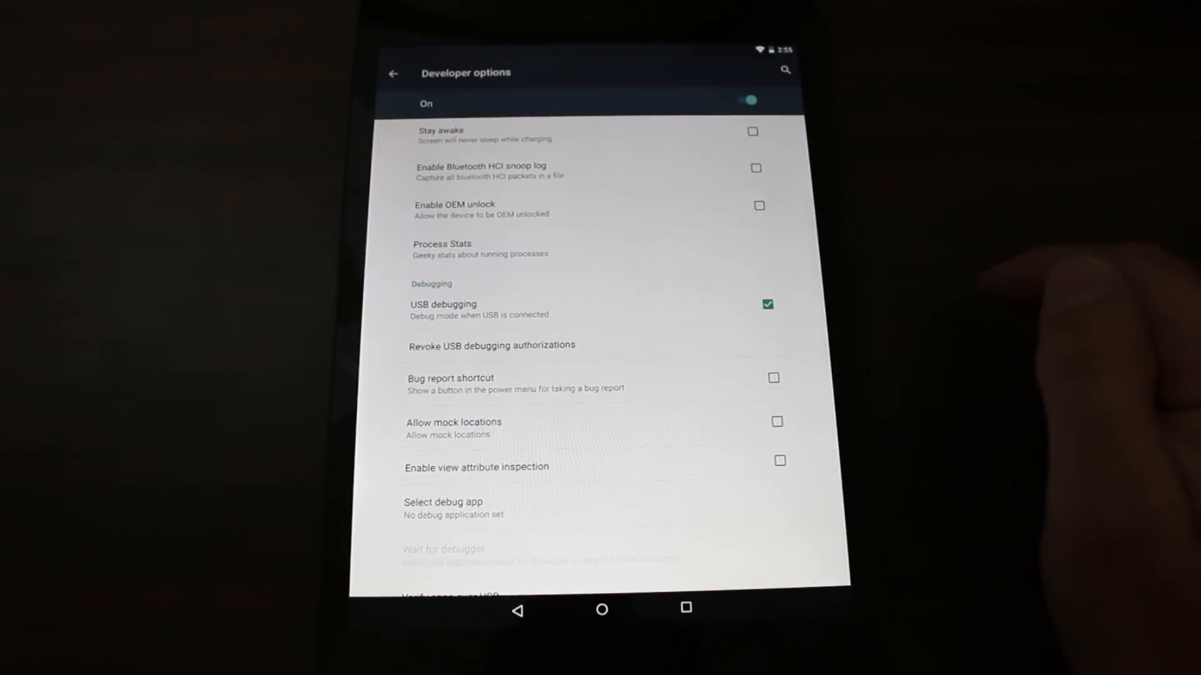
pyautogui.scroll(-3)
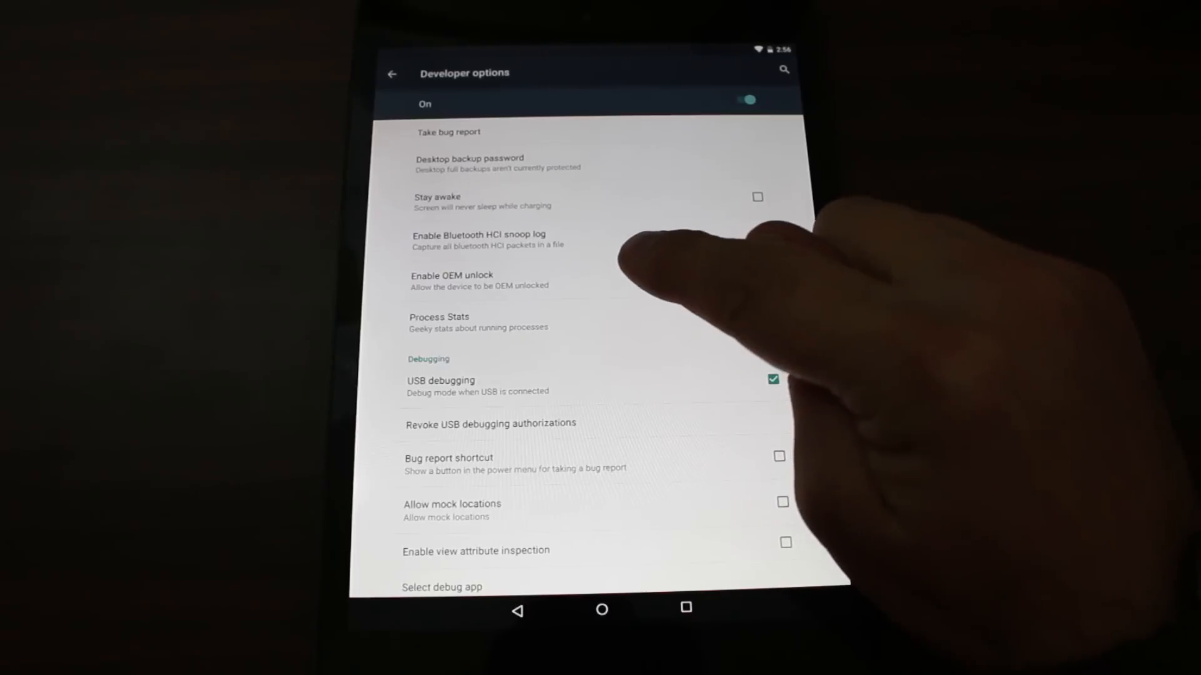
pyautogui.moveTo(689, 268)
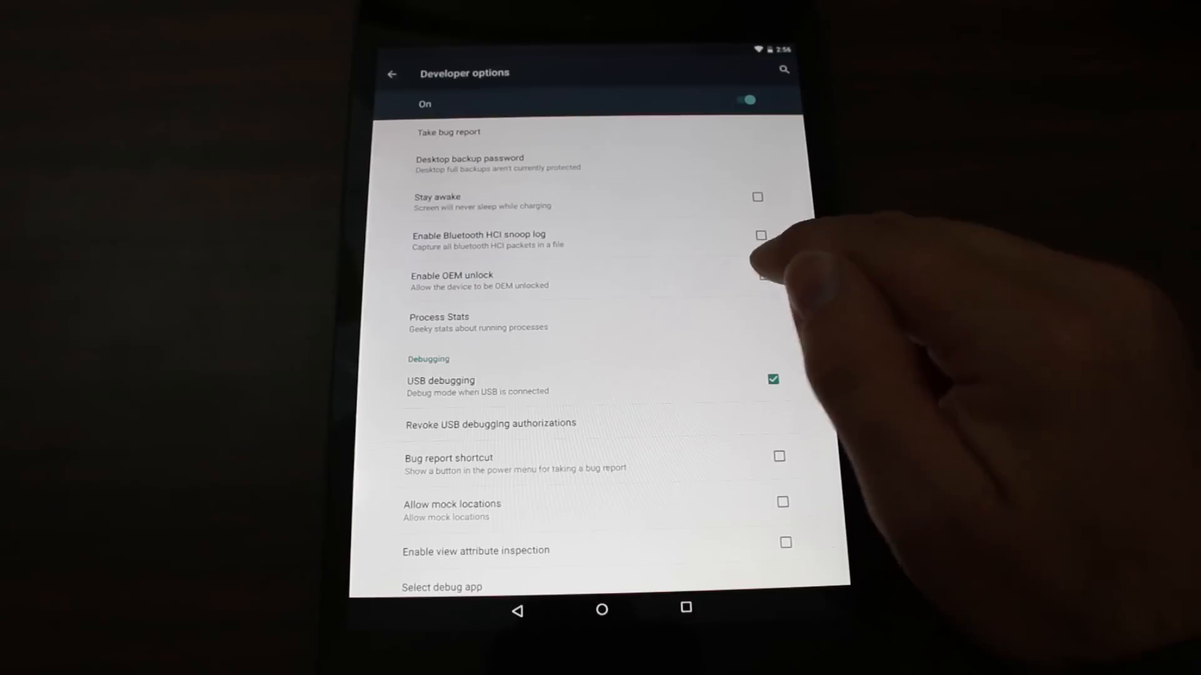
pyautogui.click(763, 275)
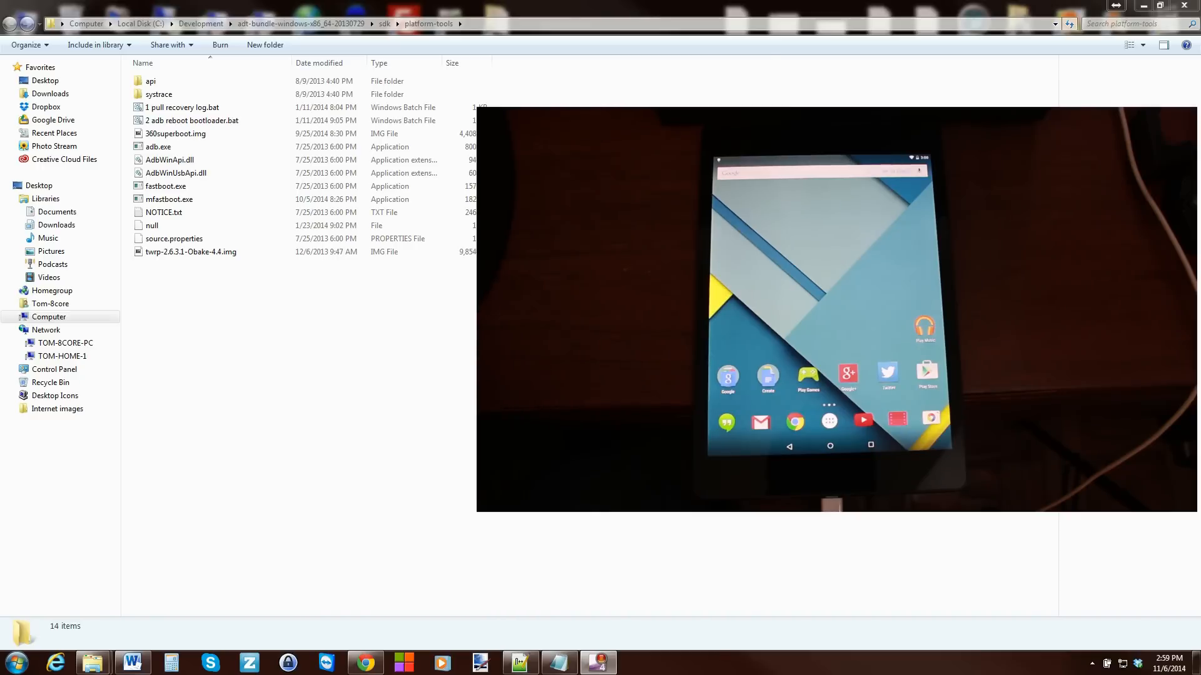
pyautogui.click(1091, 662)
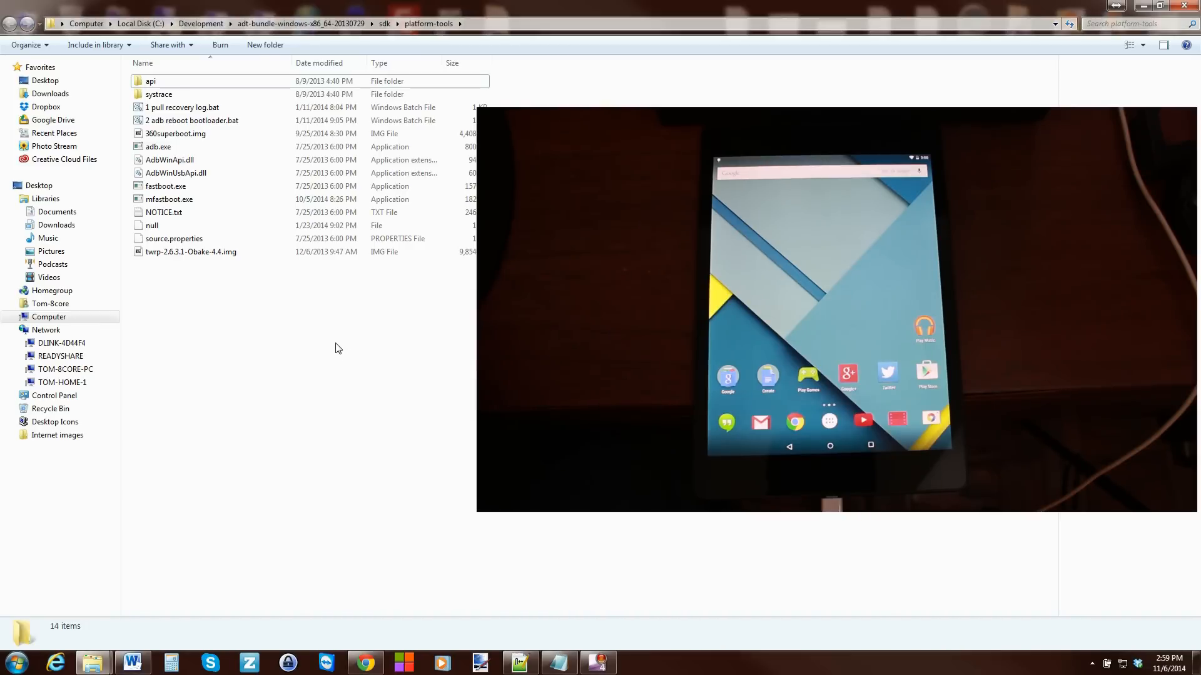
pyautogui.click(300, 24)
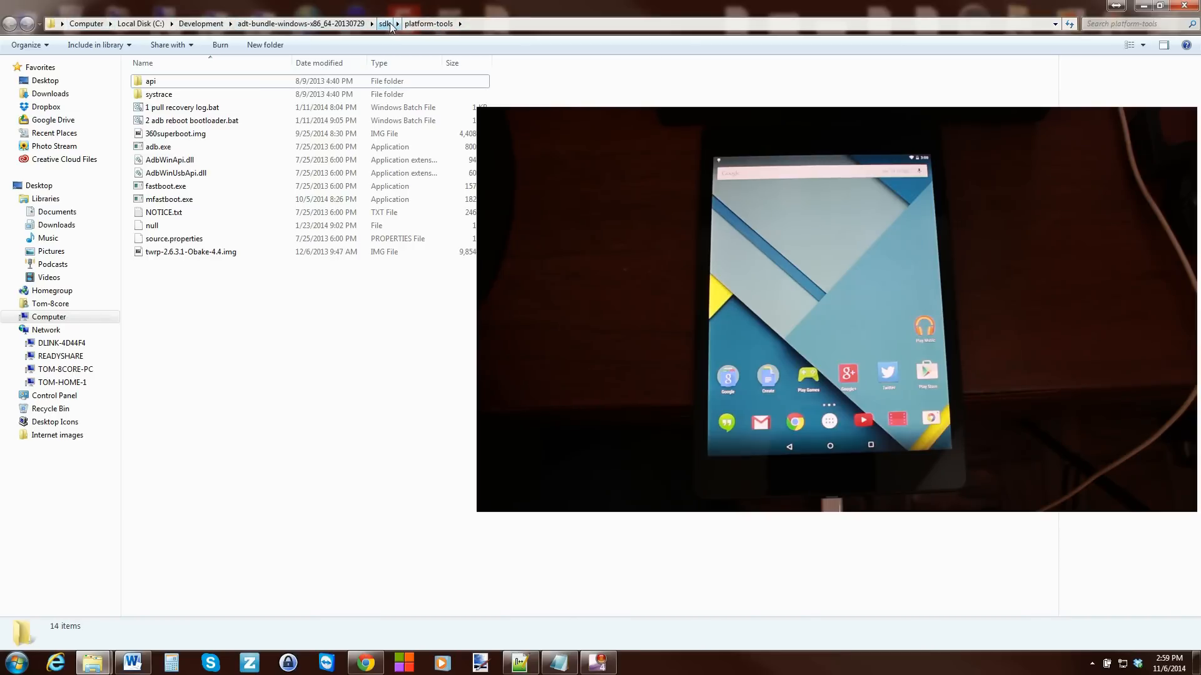
pyautogui.click(384, 23)
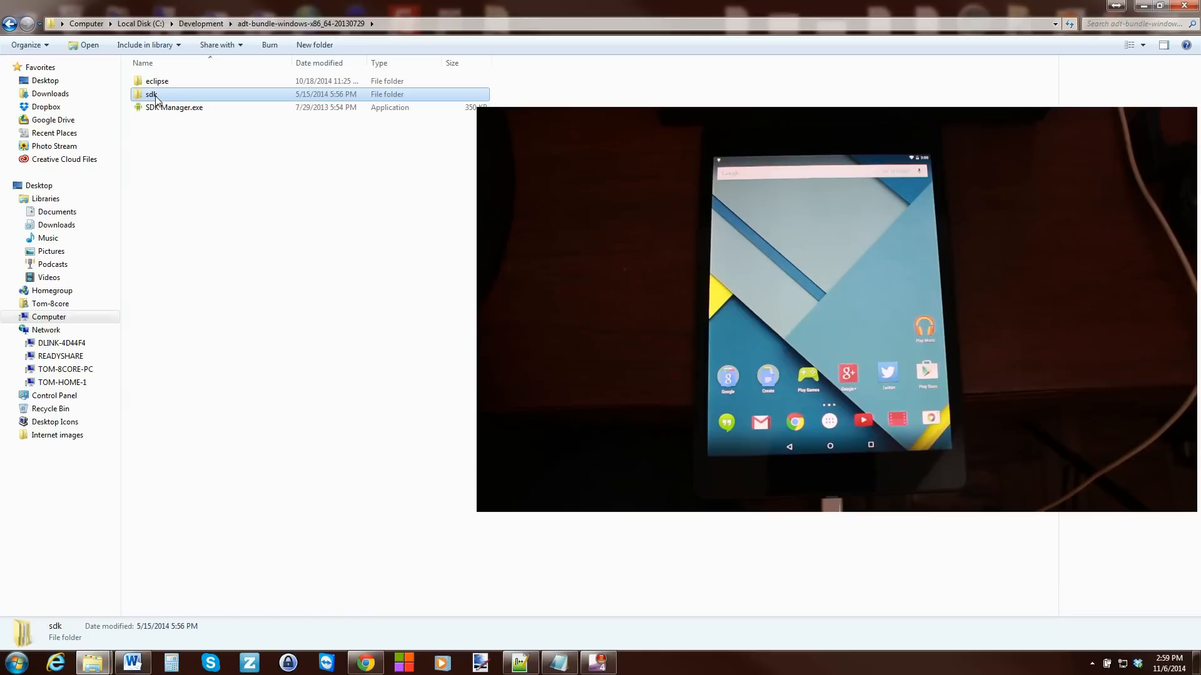
pyautogui.doubleClick(151, 94)
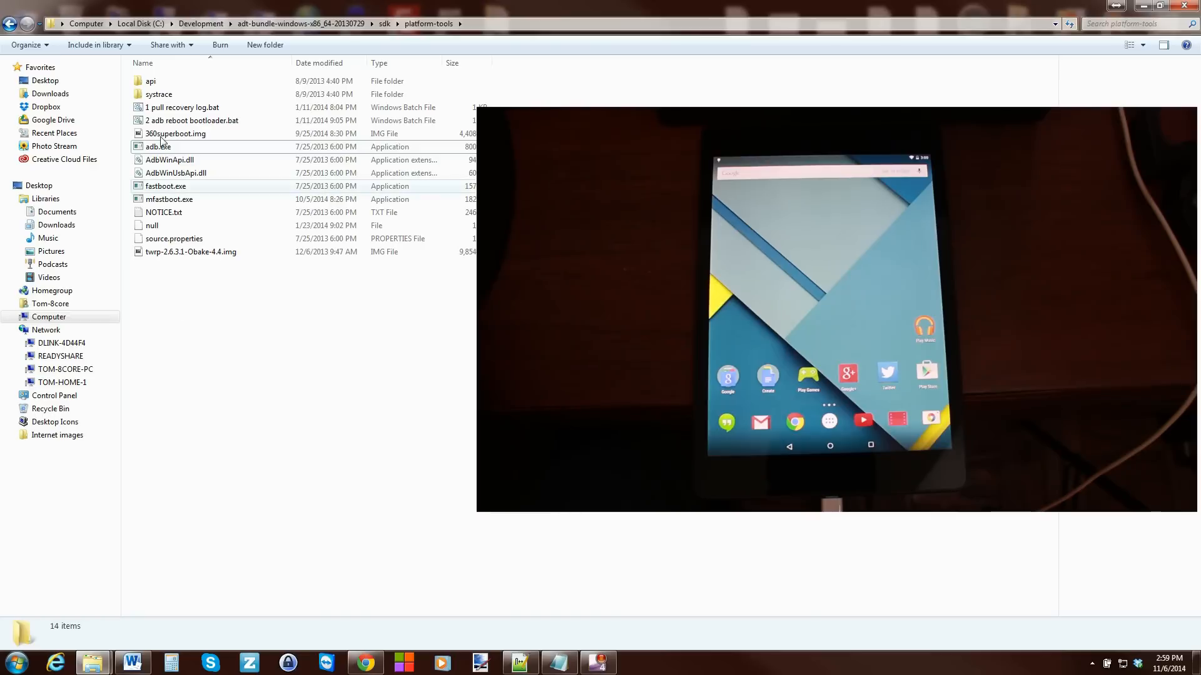
pyautogui.click(159, 147)
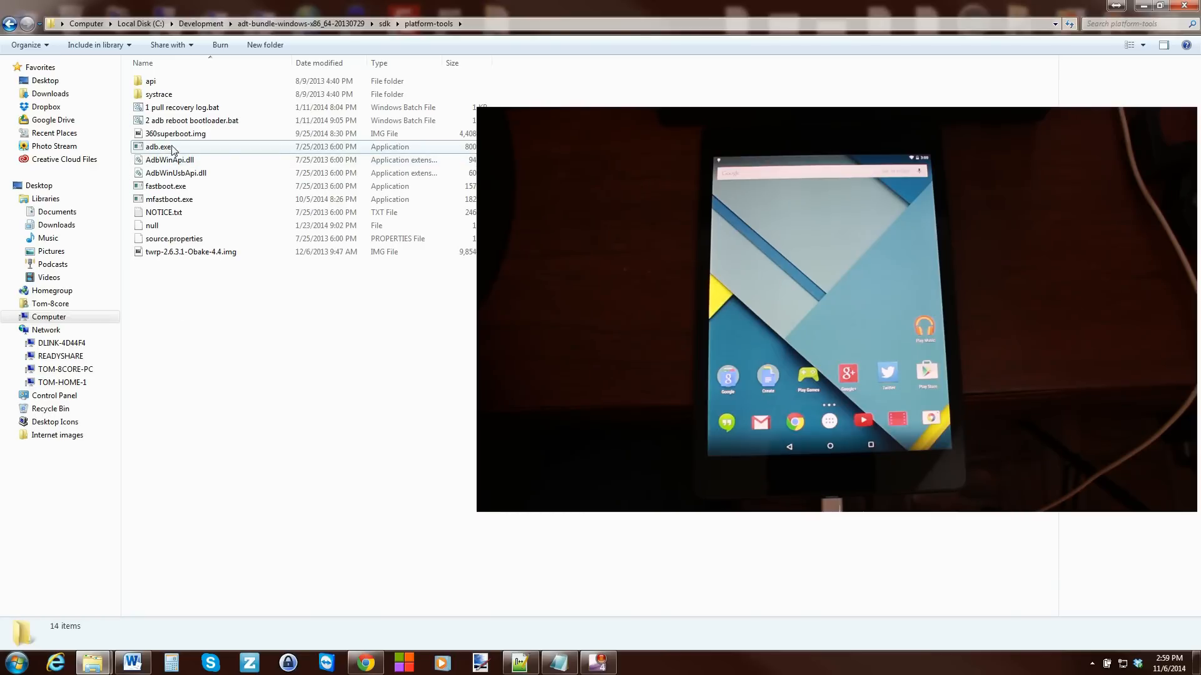
pyautogui.moveTo(159, 147)
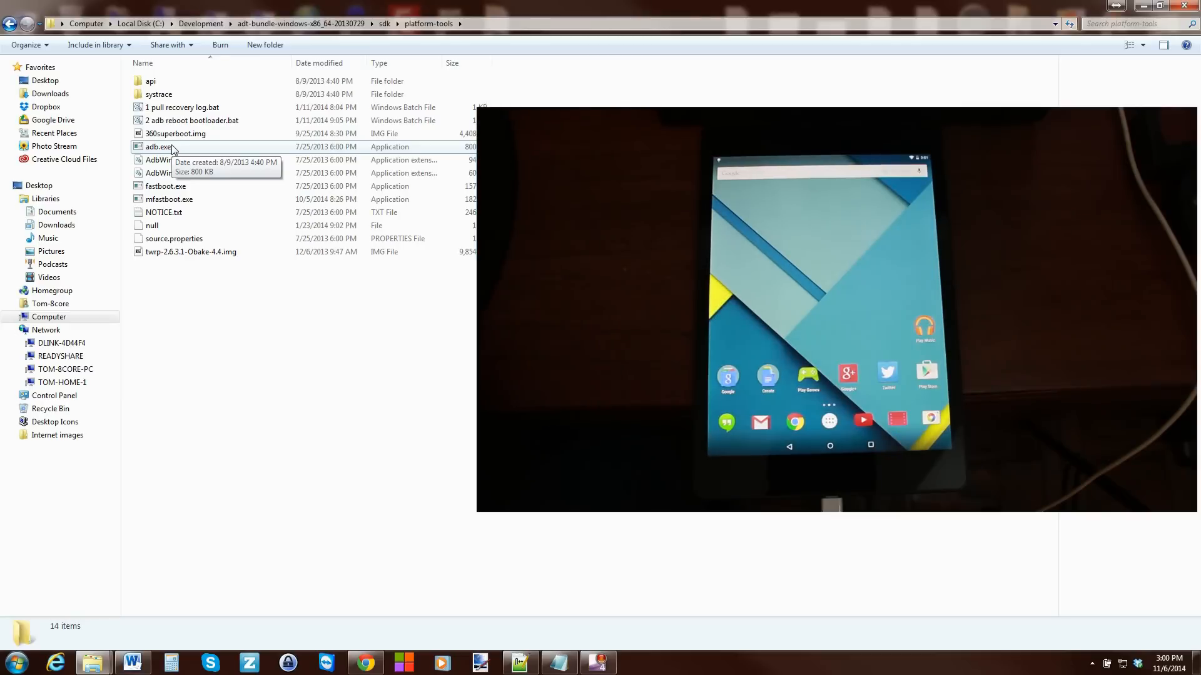
pyautogui.moveTo(346, 485)
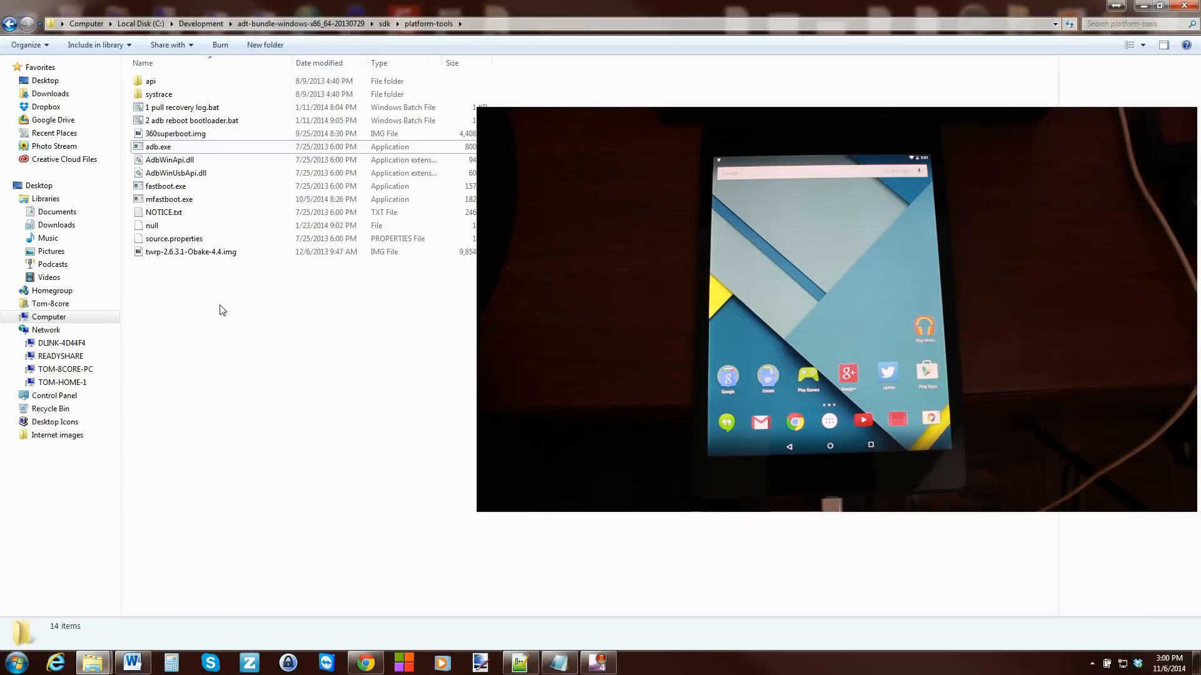
pyautogui.moveTo(241, 315)
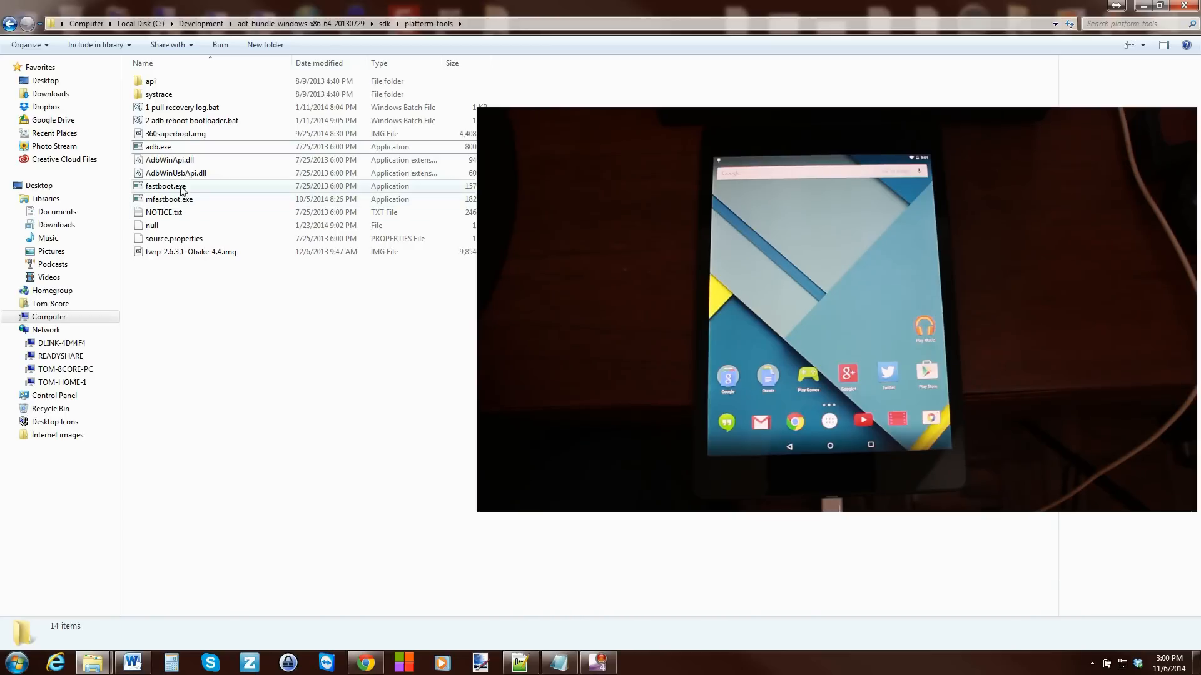
pyautogui.click(192, 288)
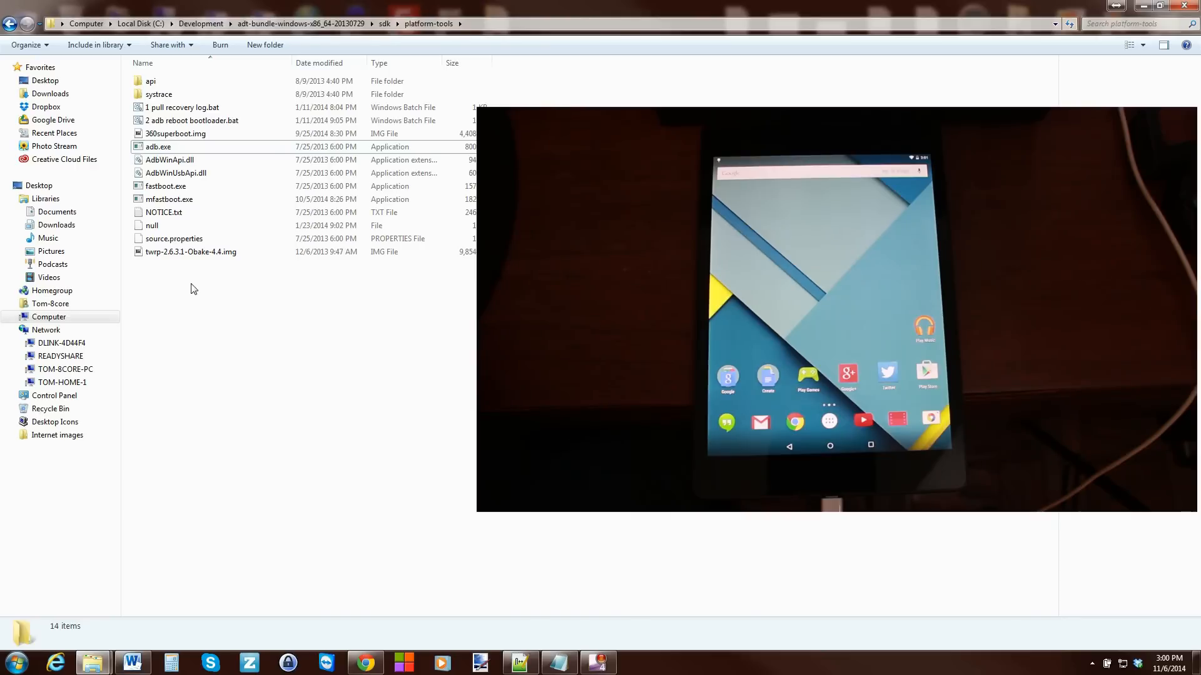
# - Launch a command window at the platform-tools folder via Shift+right-click
pyautogui.rightClick(192, 289)
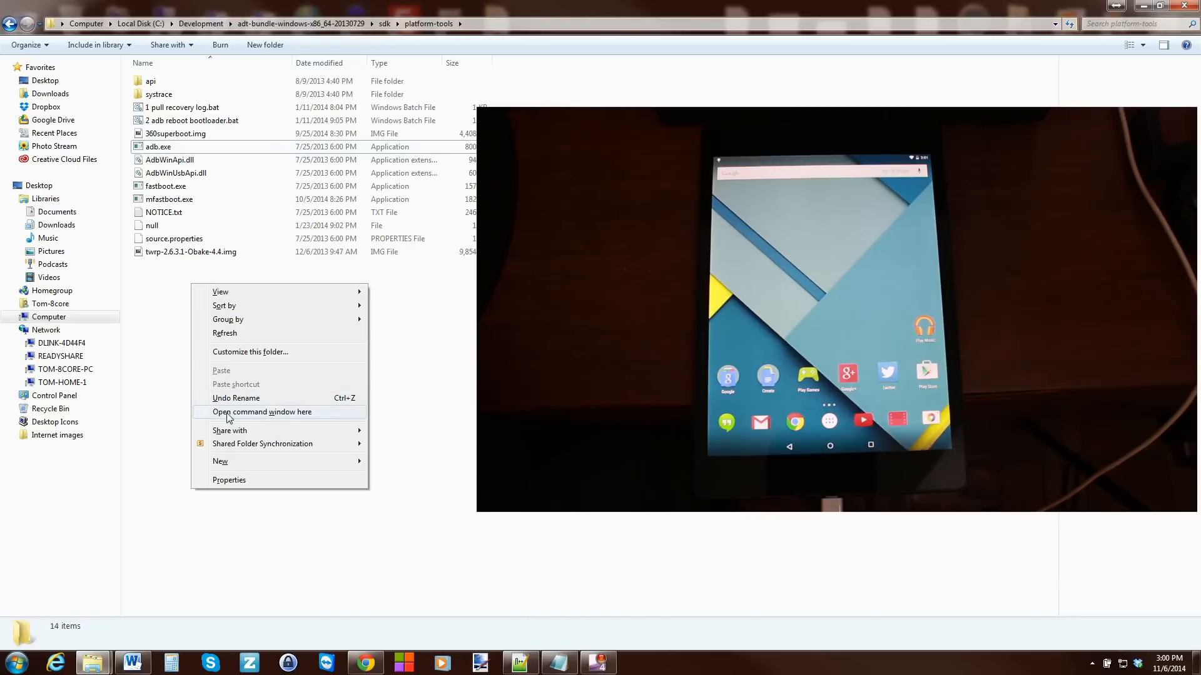
pyautogui.click(261, 411)
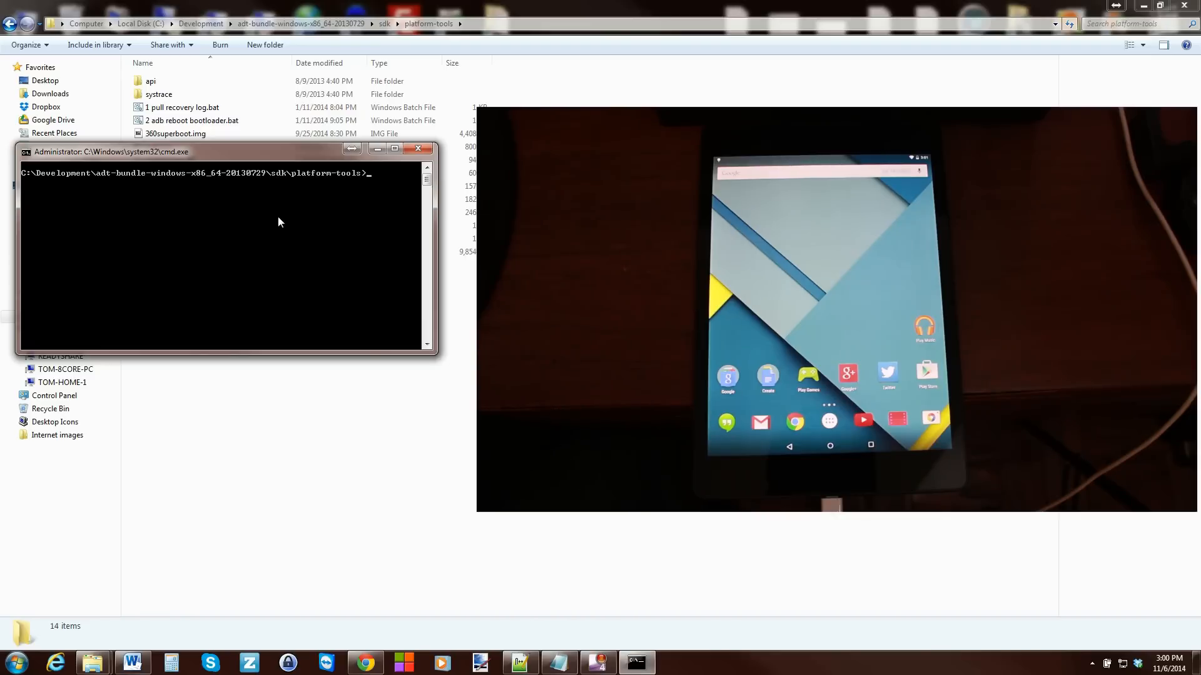
# - Run 'adb devices' twice; both runs list no attached devices
pyautogui.write('adb')
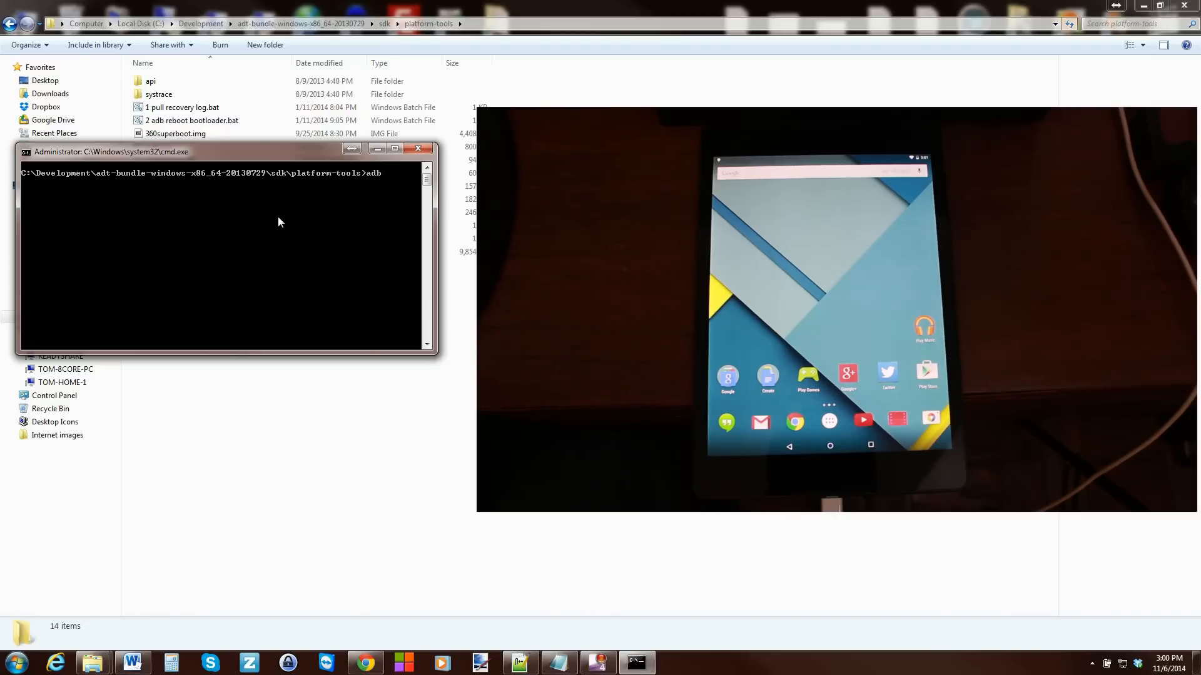
pyautogui.write('re')
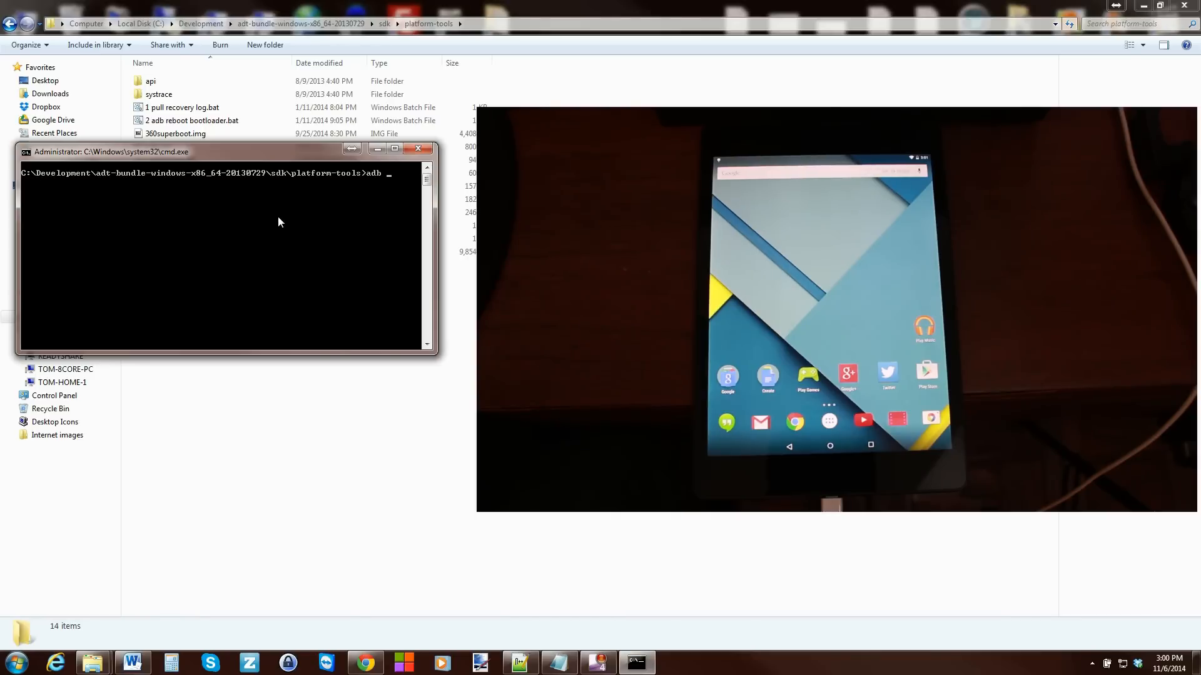
pyautogui.write('devices')
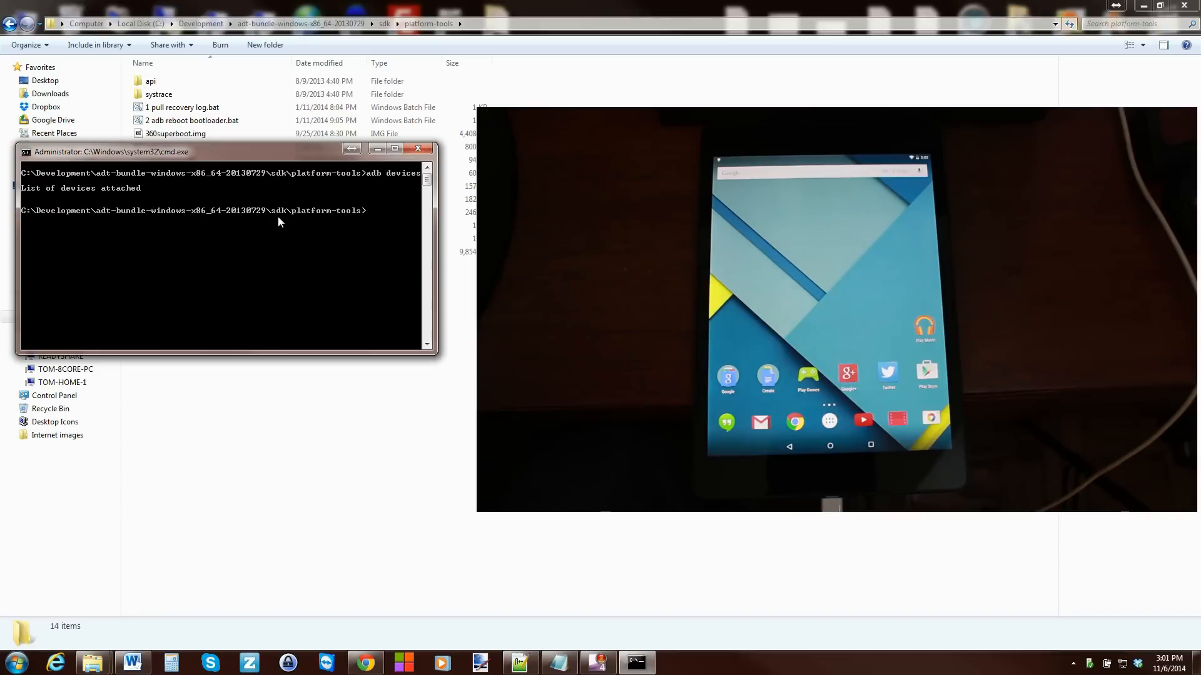
pyautogui.write('adb devices')
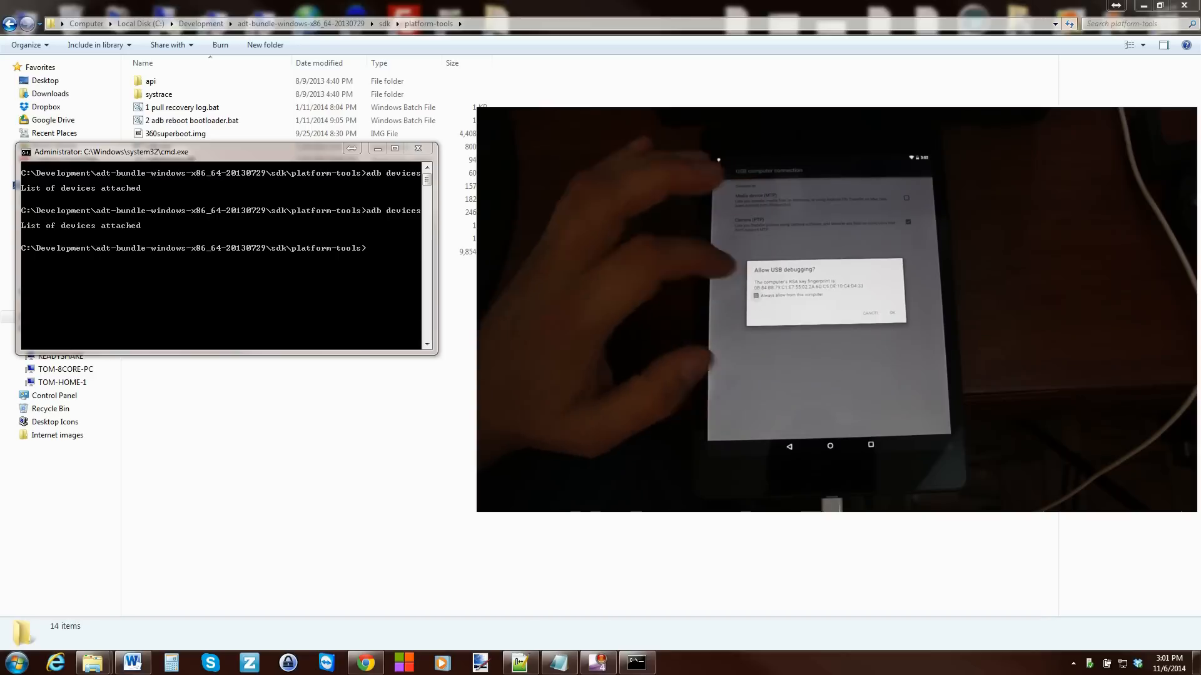
# - Allow USB debugging on the tablet and close the Nexus 9 driver installation notice
pyautogui.click(755, 296)
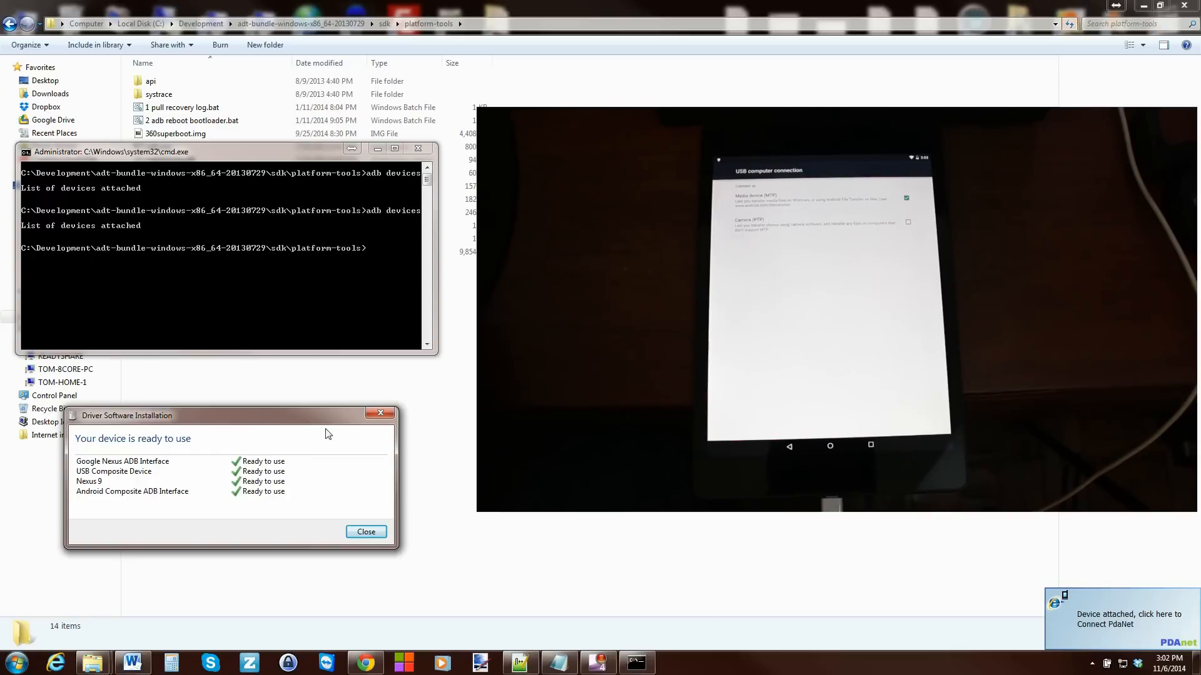
pyautogui.click(366, 531)
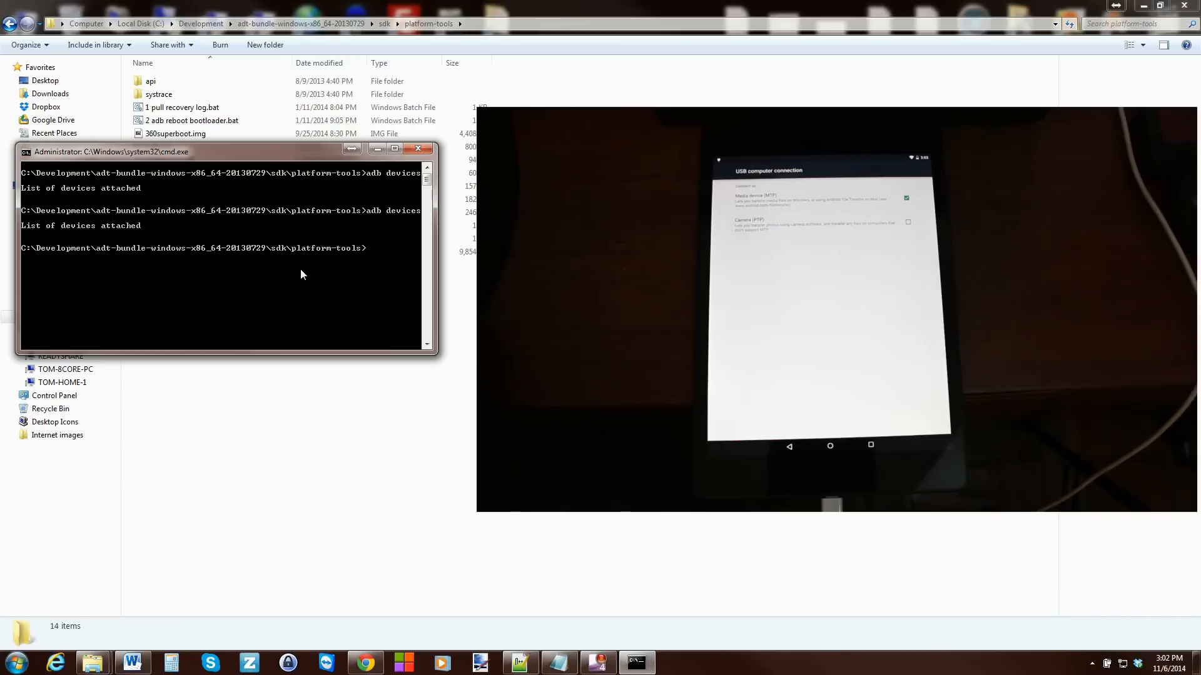
# - Run 'adb devices' again; the tablet's serial now appears as 'device'
pyautogui.write('adb devices')
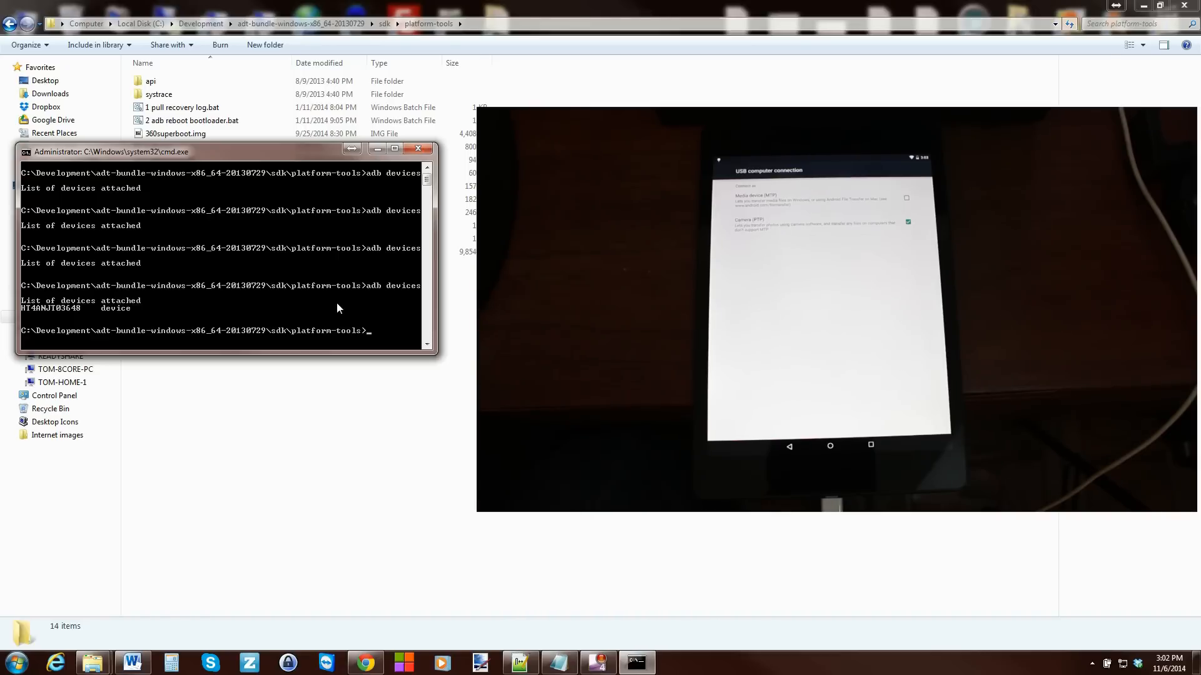
# - Run 'adb reboot bootloader', then close the bootloader driver installation notice from the tray
pyautogui.write('adb')
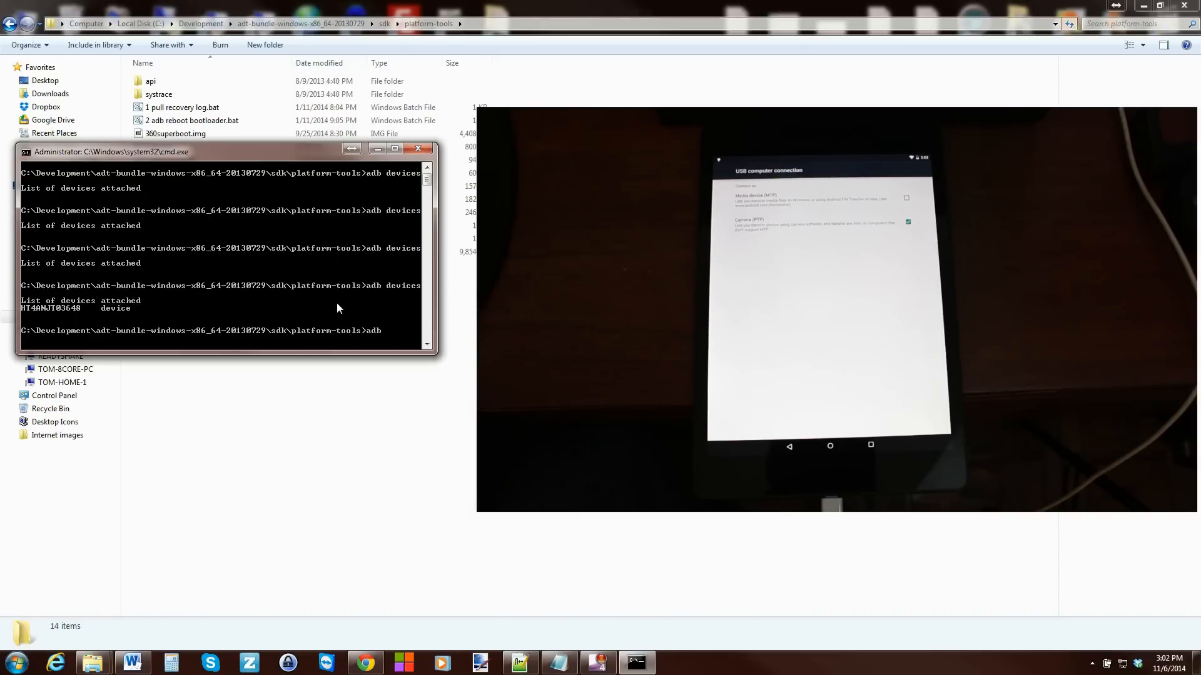
pyautogui.write('reboot bootloader')
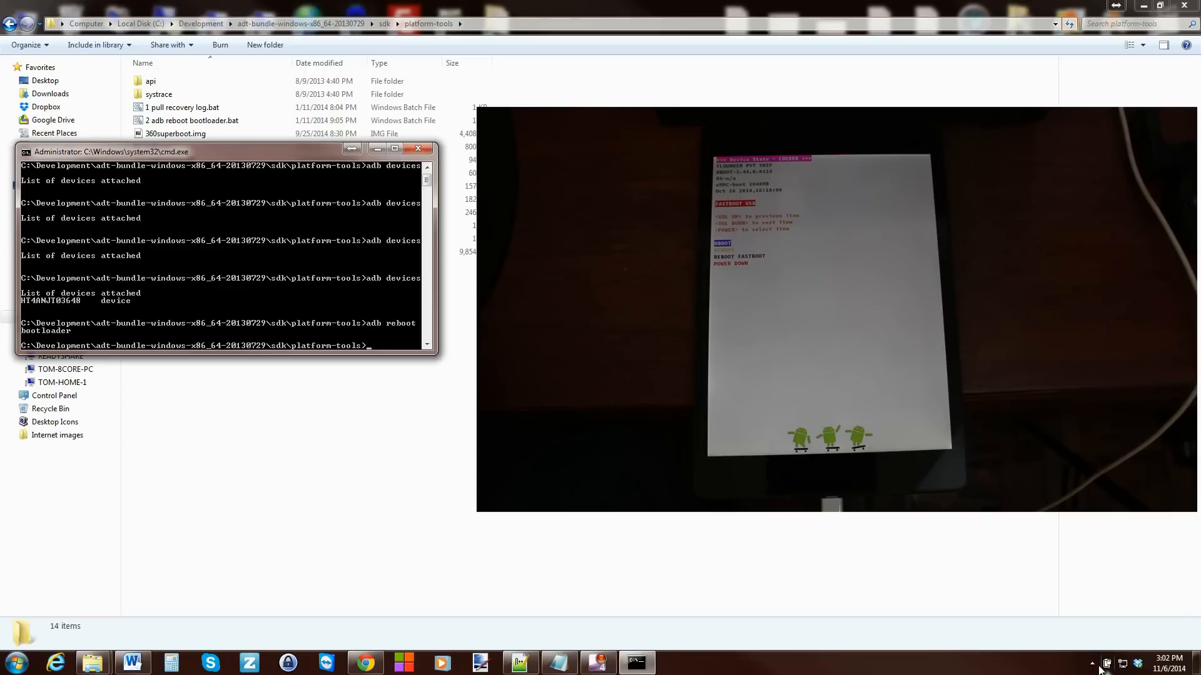
pyautogui.click(1091, 662)
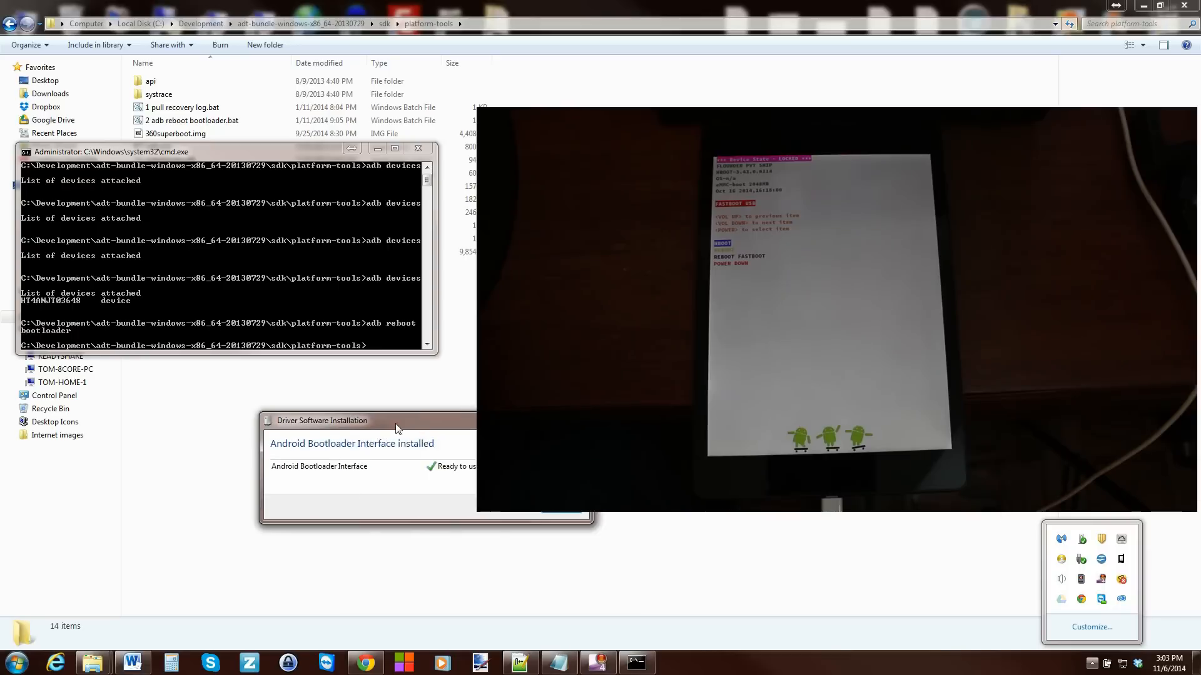
pyautogui.moveTo(368, 420); pyautogui.dragTo(105, 391)
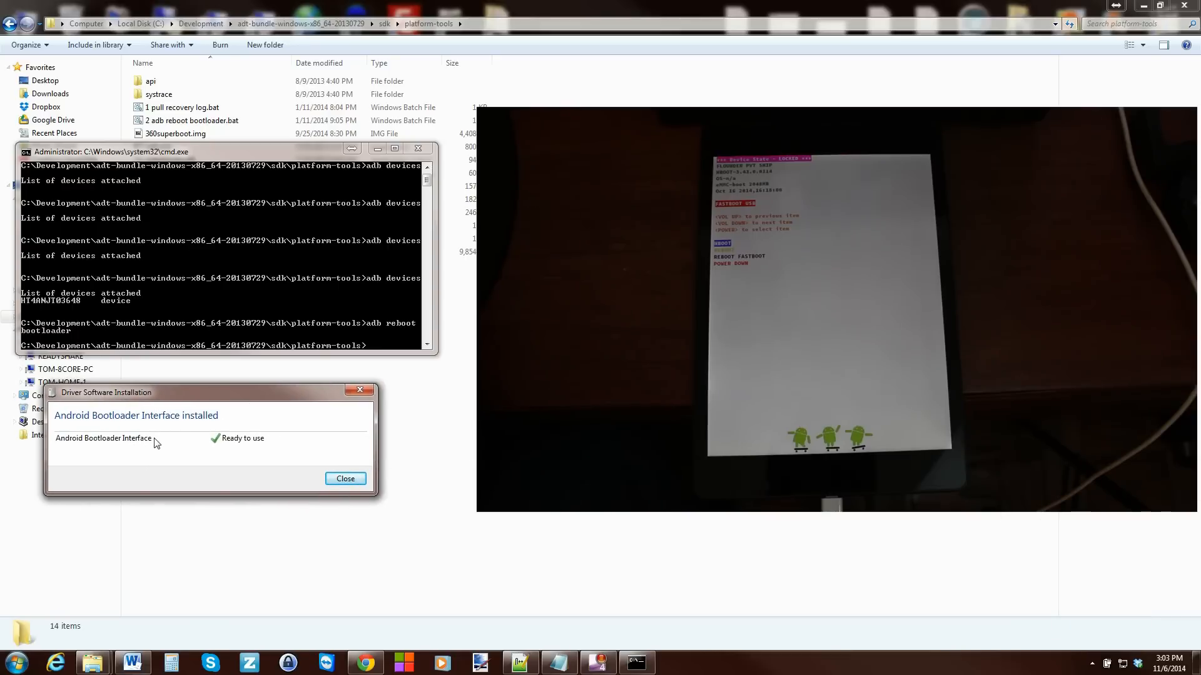
pyautogui.moveTo(344, 479)
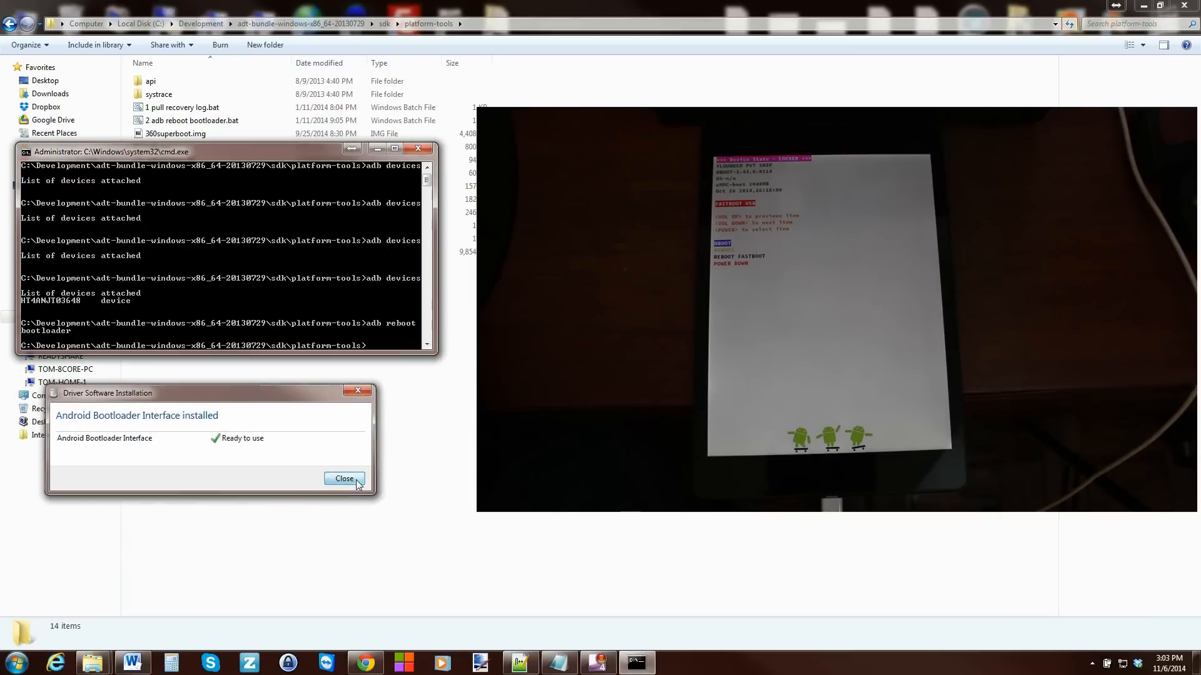
pyautogui.click(344, 479)
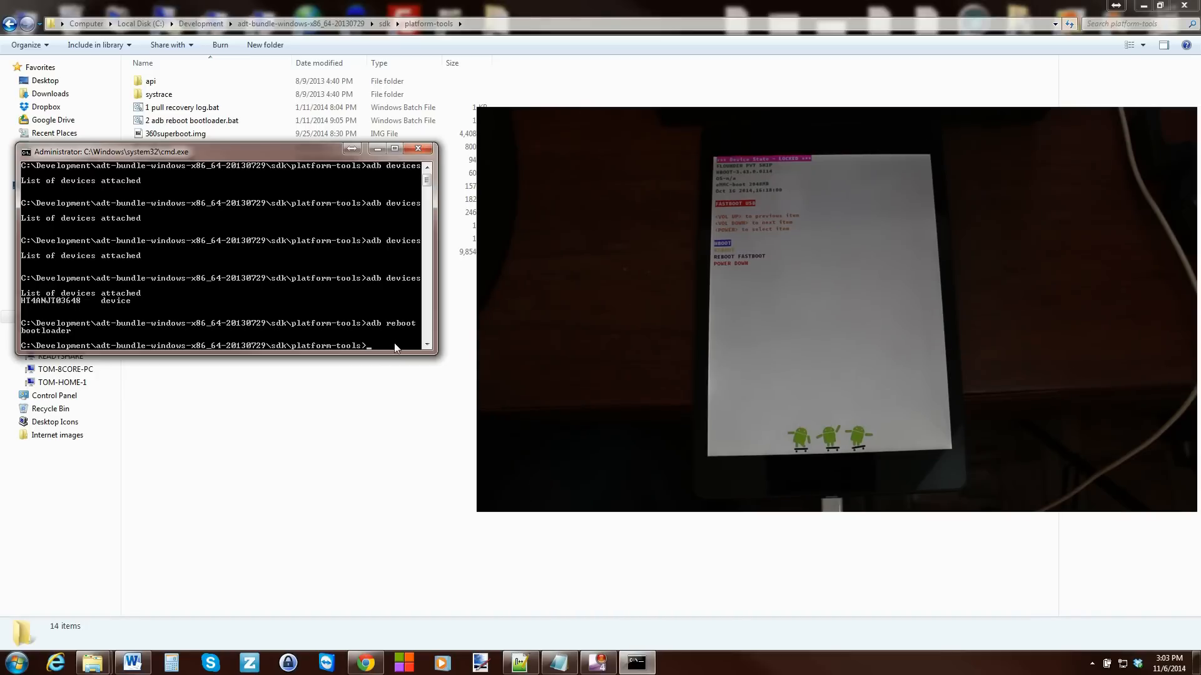
# - Run 'fastboot devices'; the tablet's serial is listed in fastboot mode
pyautogui.write('f')
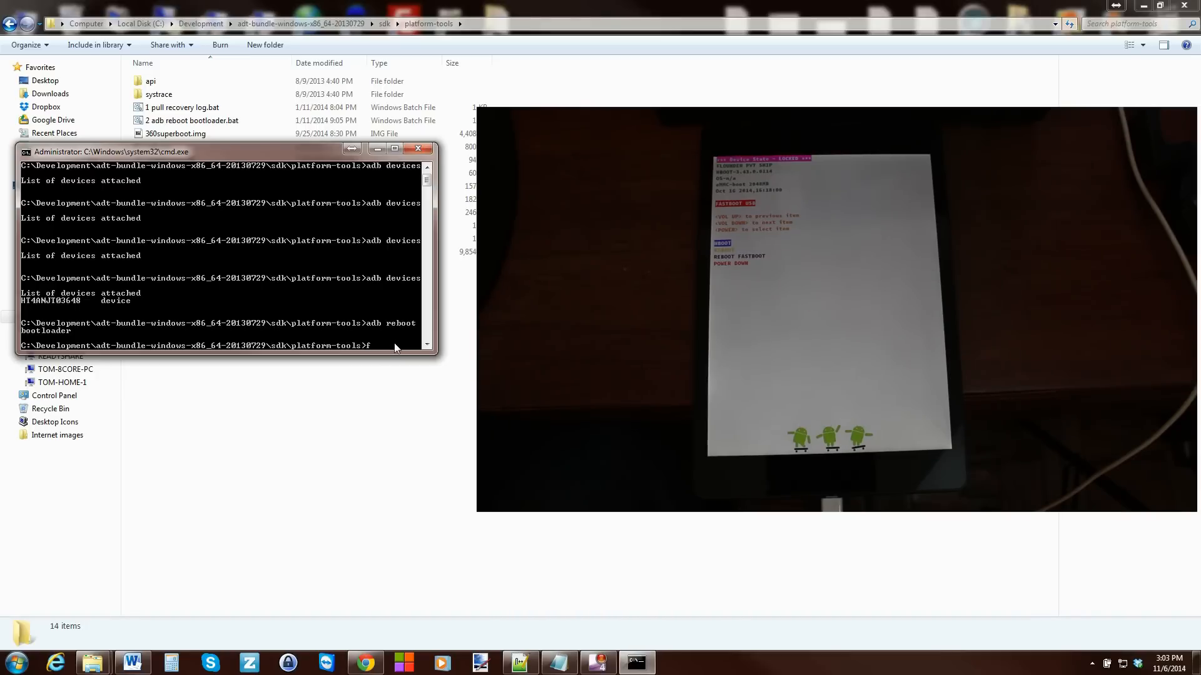
pyautogui.write('fastboot devices')
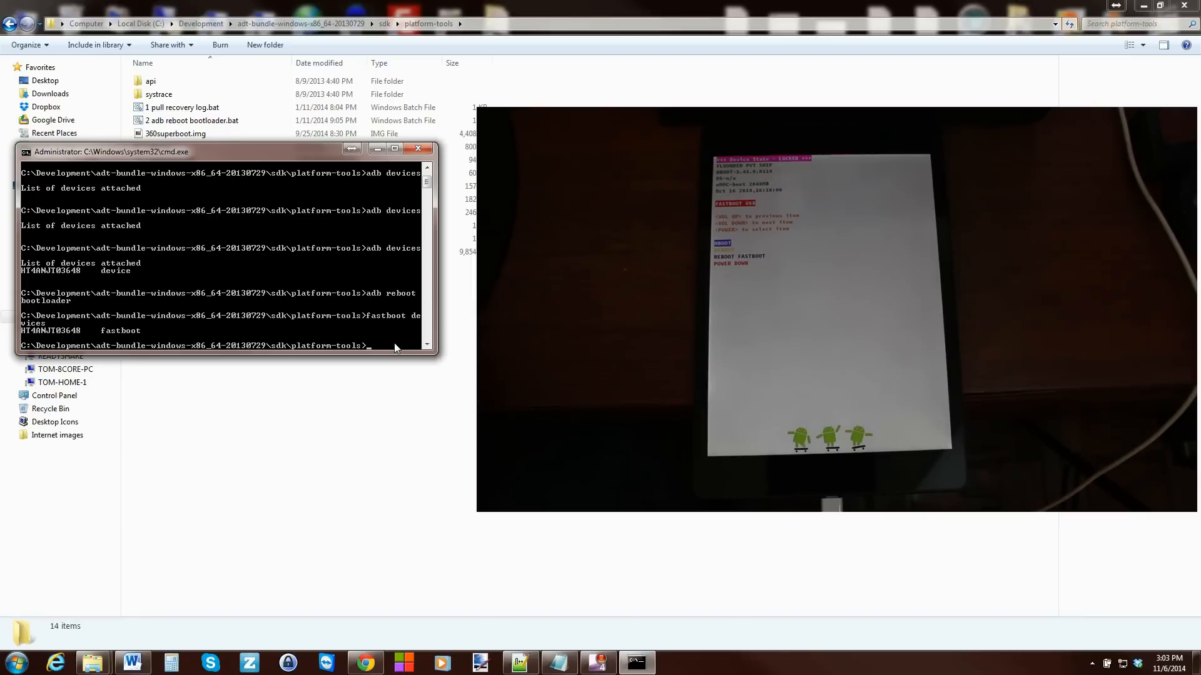
pyautogui.moveTo(131, 339)
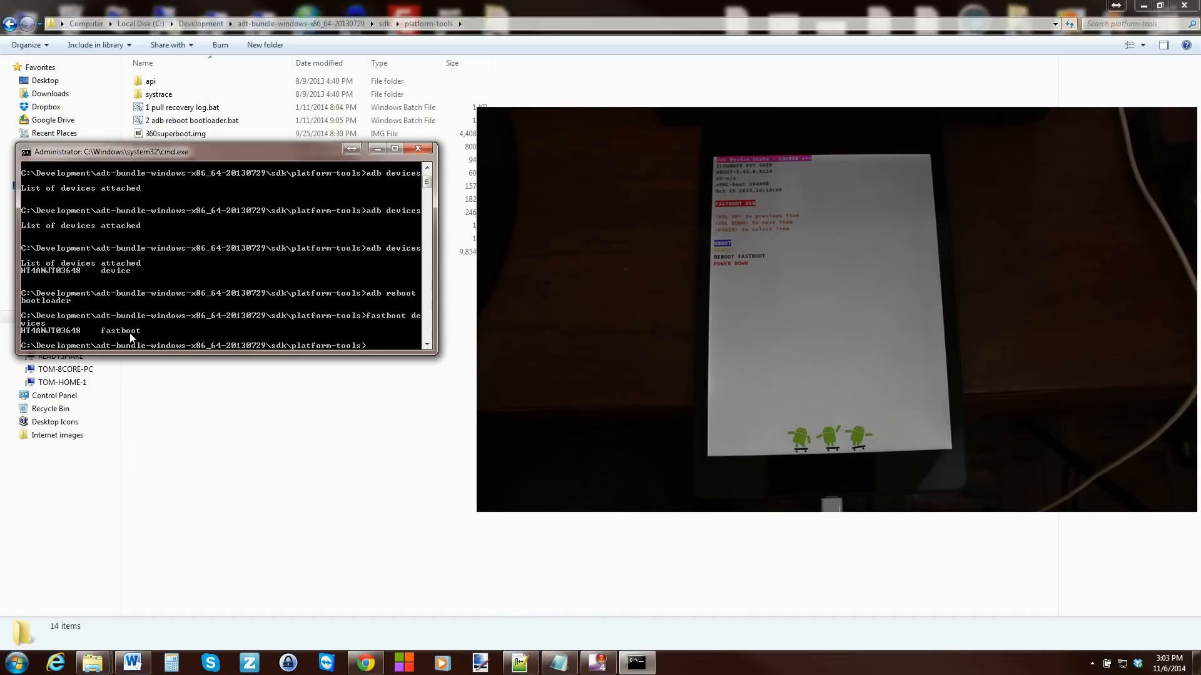
# - Run 'fastboot oem unlock' until 'Unlock device successfully', then close the command window
pyautogui.write('fastboot oem unlo')
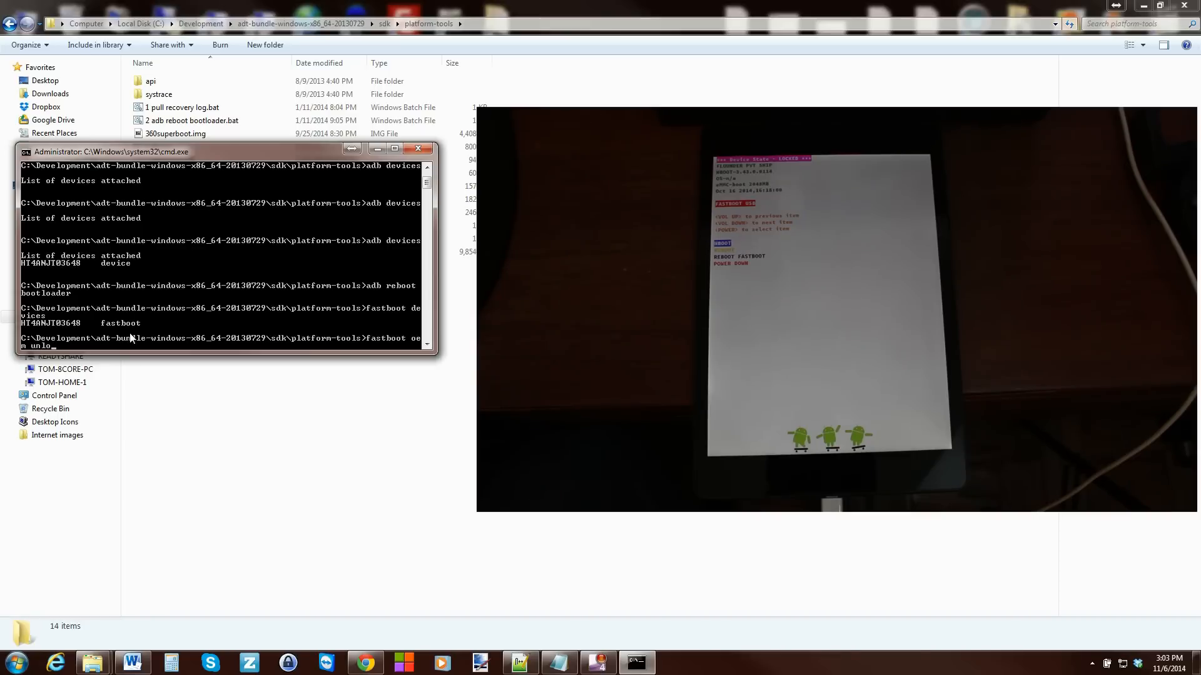
pyautogui.write('ck')
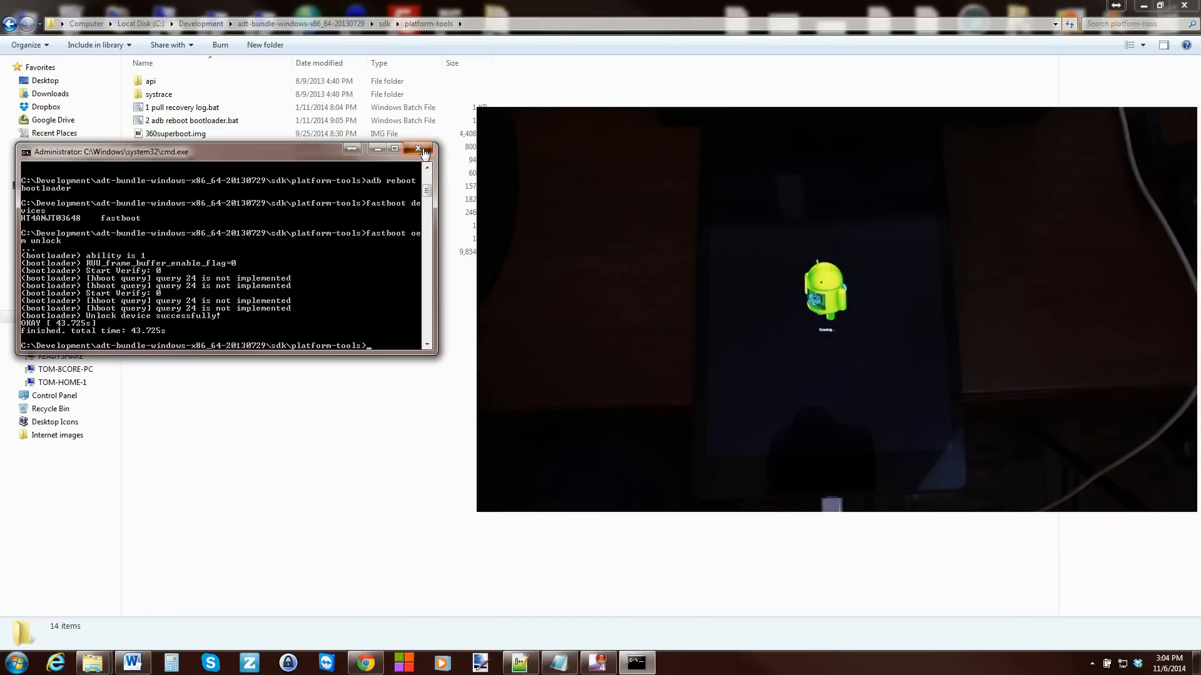
pyautogui.click(421, 148)
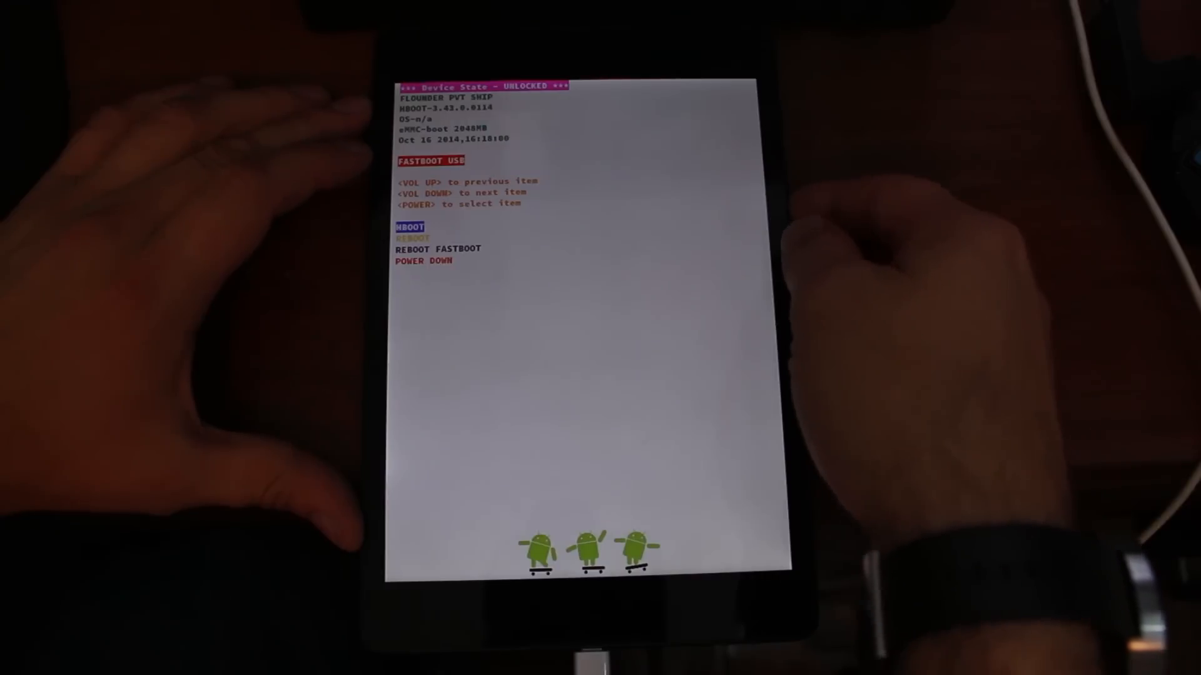
# - Verify Device State UNLOCKED and highlight REBOOT with Volume Down
pyautogui.press('VolumeDown')
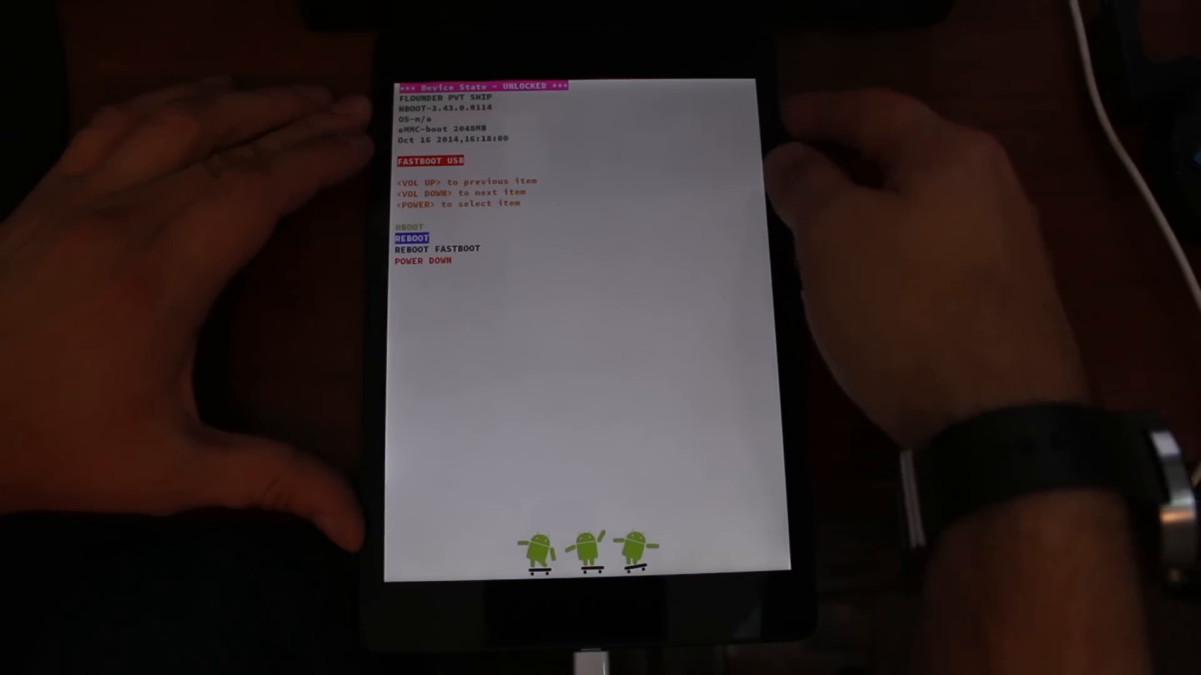